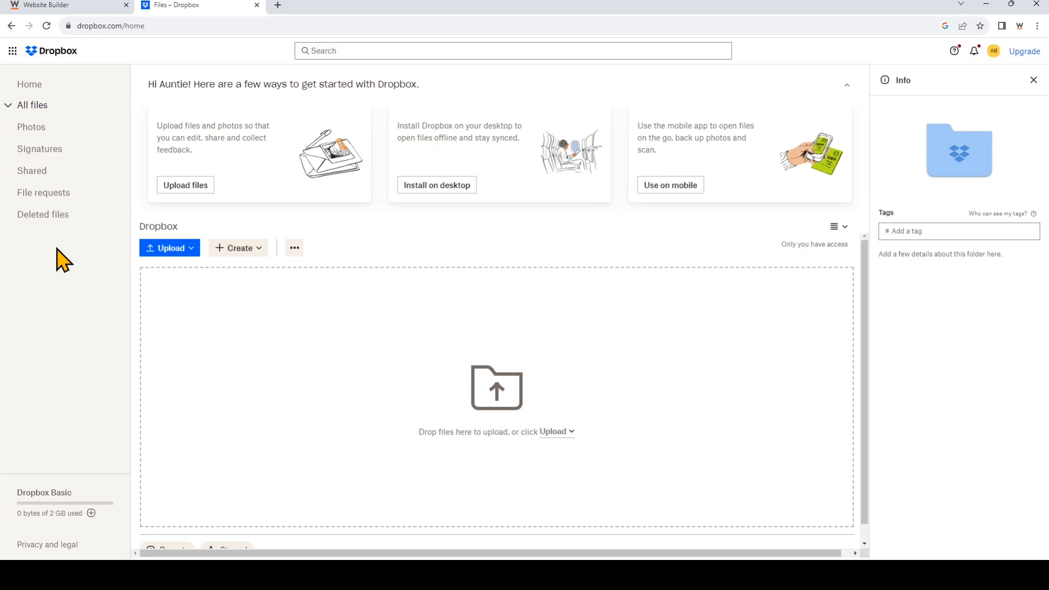
pyautogui.moveTo(64, 205)
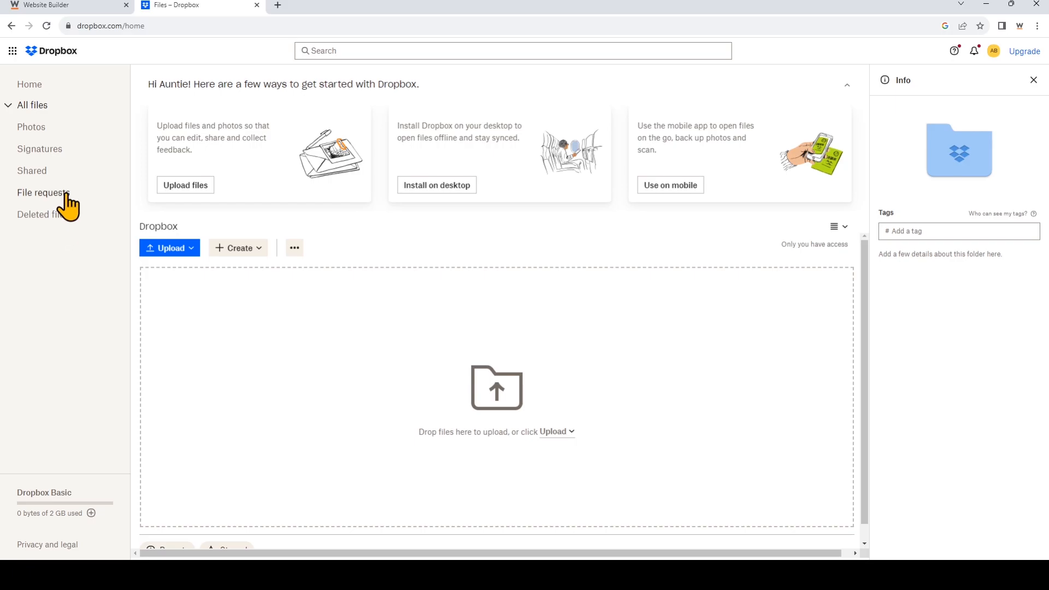
# - Go to Dropbox's File requests page from the left sidebar
pyautogui.click(43, 192)
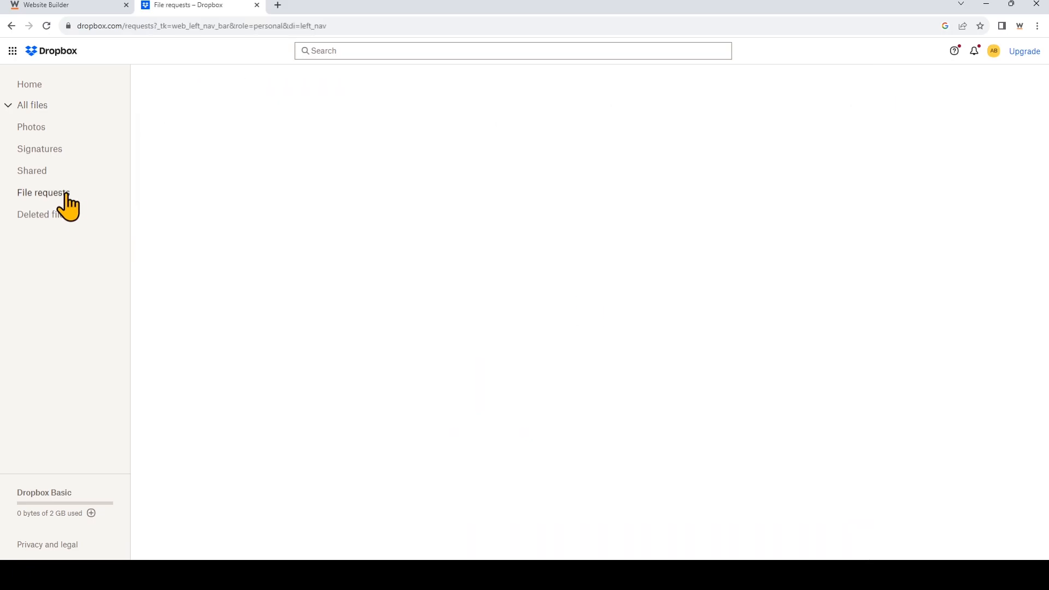
pyautogui.click(43, 192)
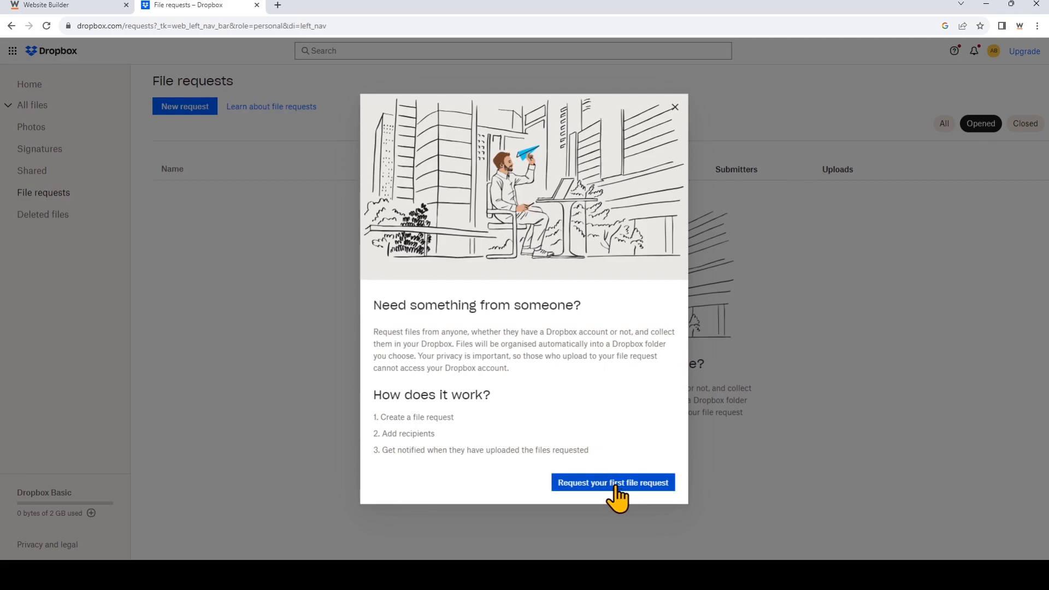
# - Create a Dropbox file request titled 'Upload Resumes'
pyautogui.click(613, 483)
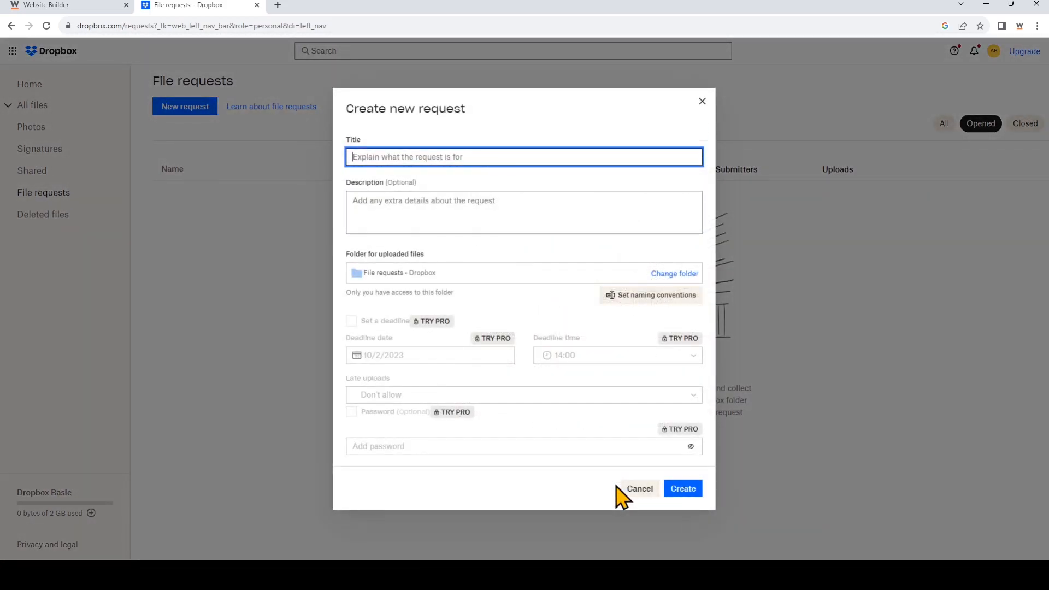
pyautogui.moveTo(594, 357)
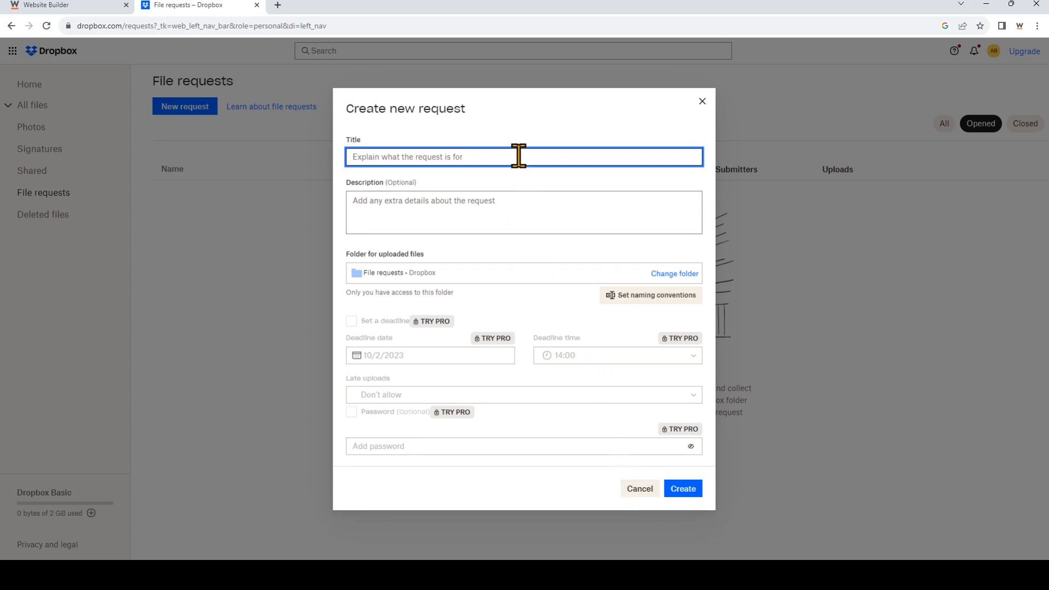
pyautogui.write('Upload Resu')
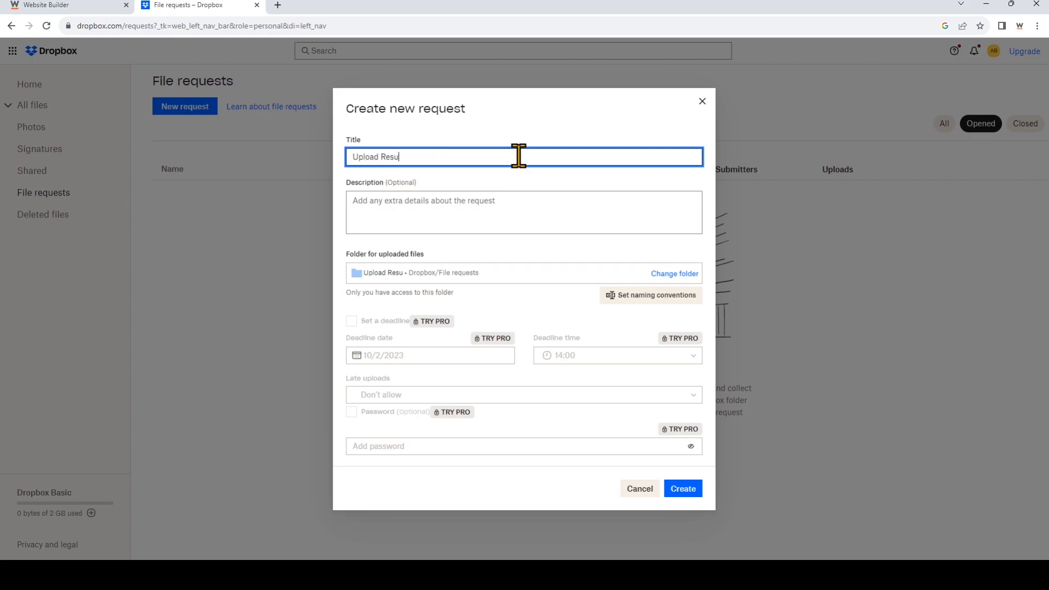
pyautogui.click(525, 212)
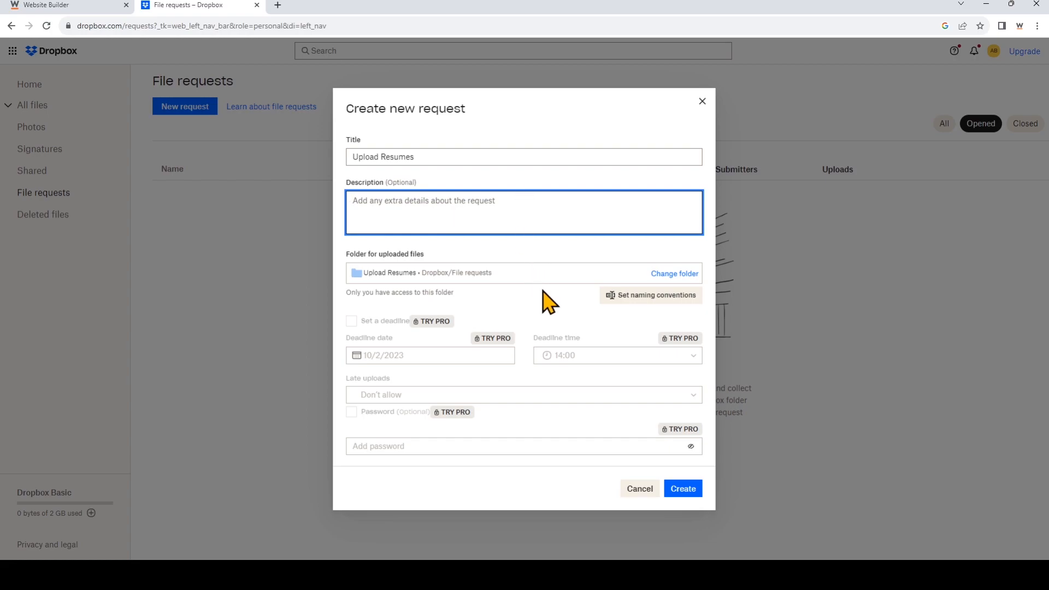
pyautogui.moveTo(400, 279)
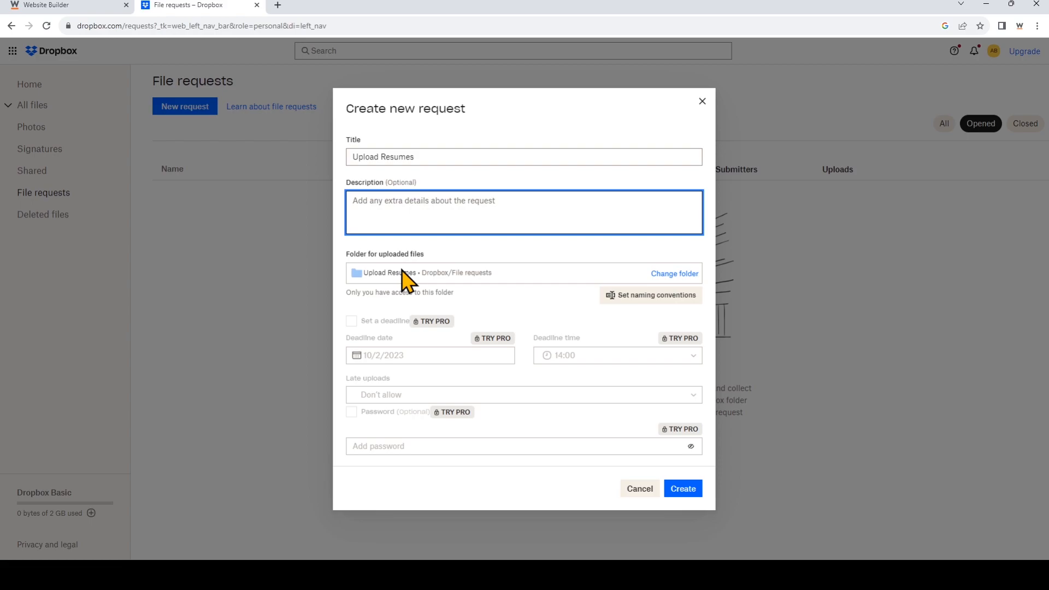
pyautogui.moveTo(673, 273)
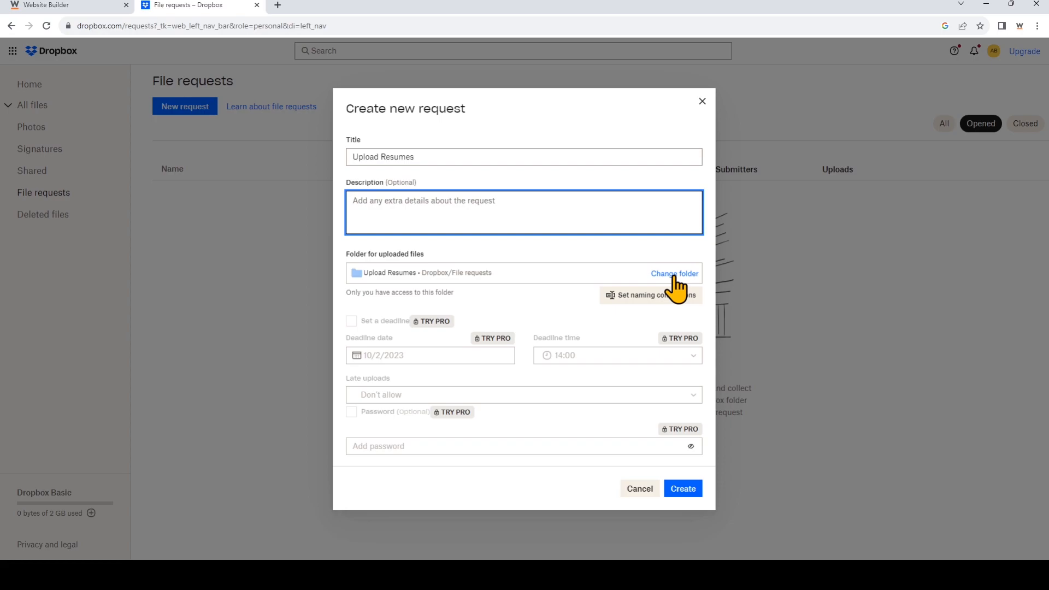
pyautogui.moveTo(565, 446)
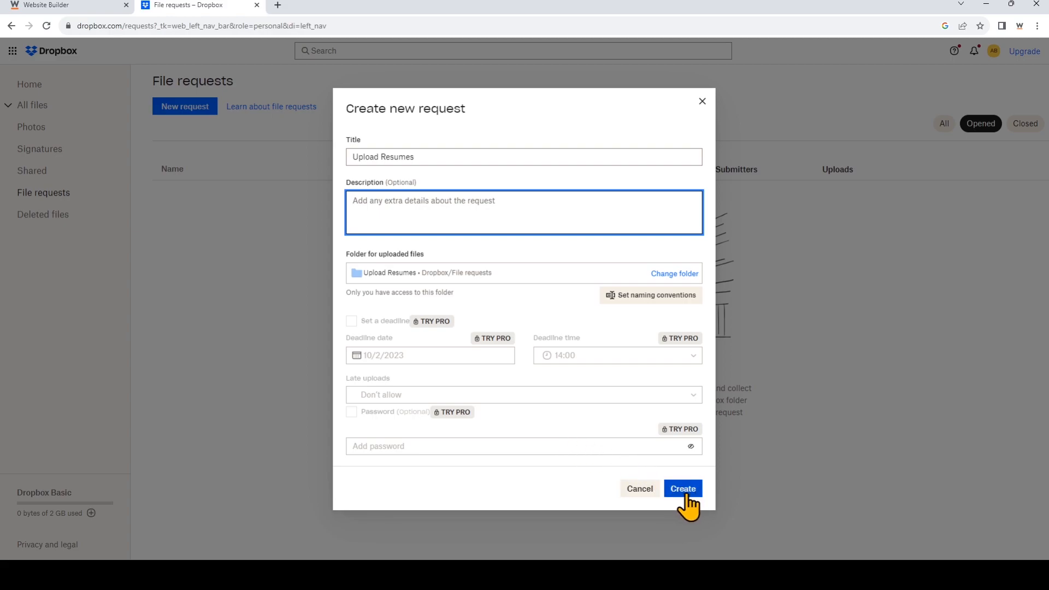
pyautogui.click(682, 488)
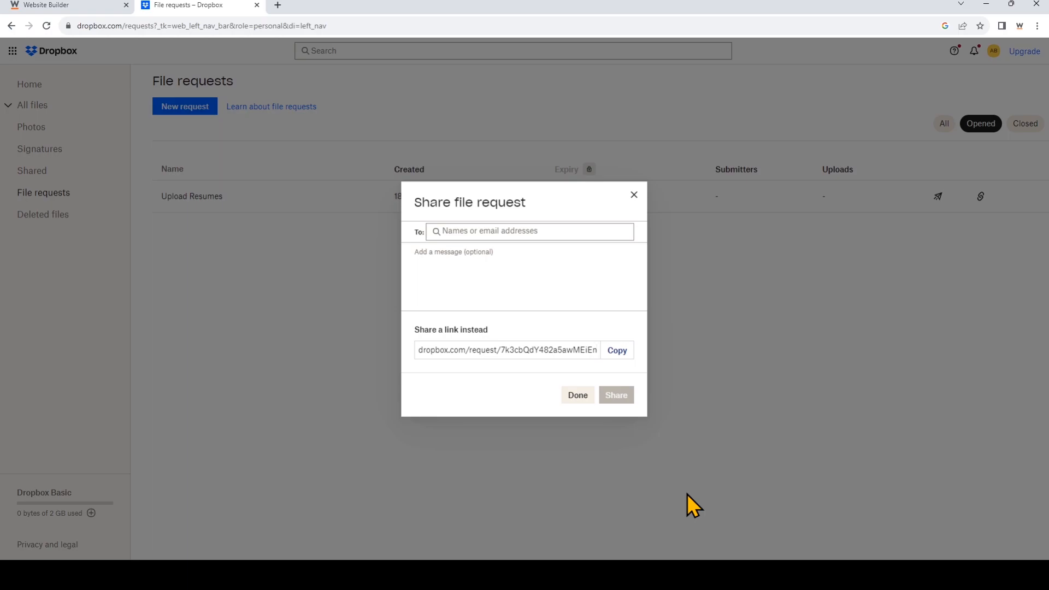
pyautogui.moveTo(558, 358)
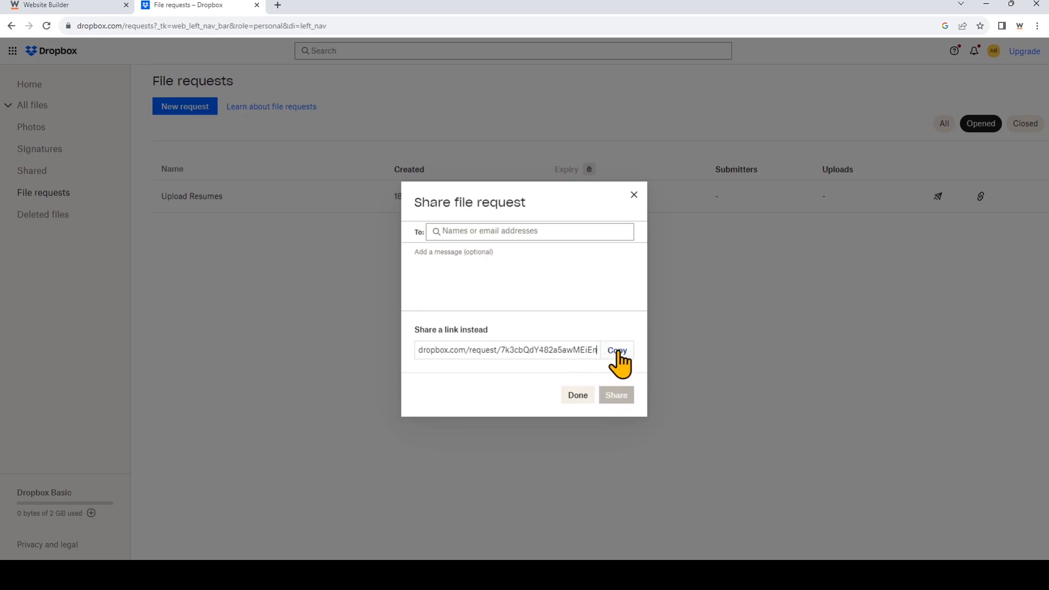
# - Copy the Upload Resumes request's share link and return to the Website.com editor
pyautogui.click(616, 350)
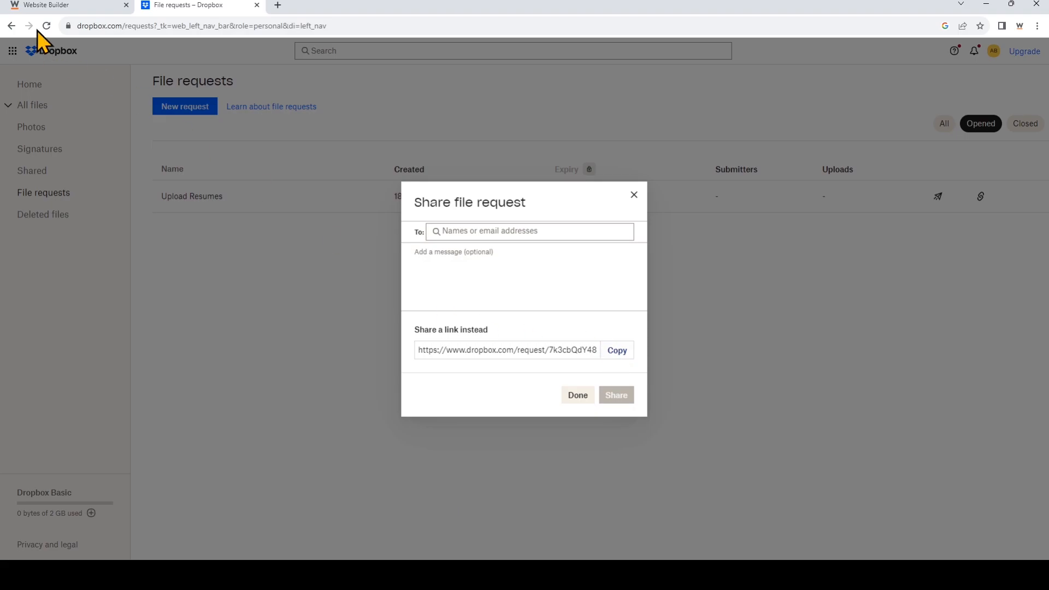
pyautogui.click(50, 6)
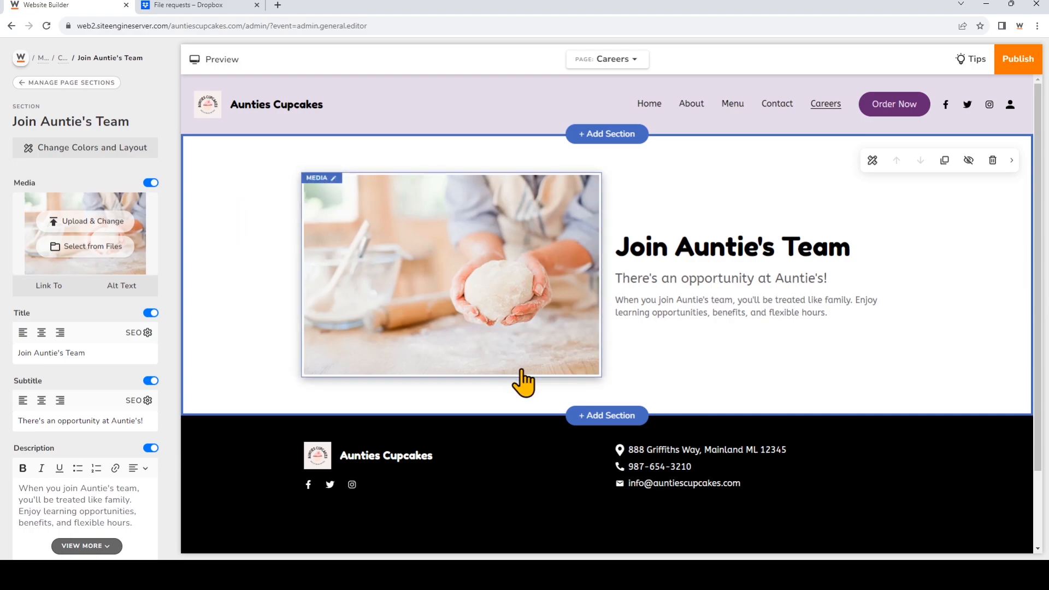
pyautogui.moveTo(614, 422)
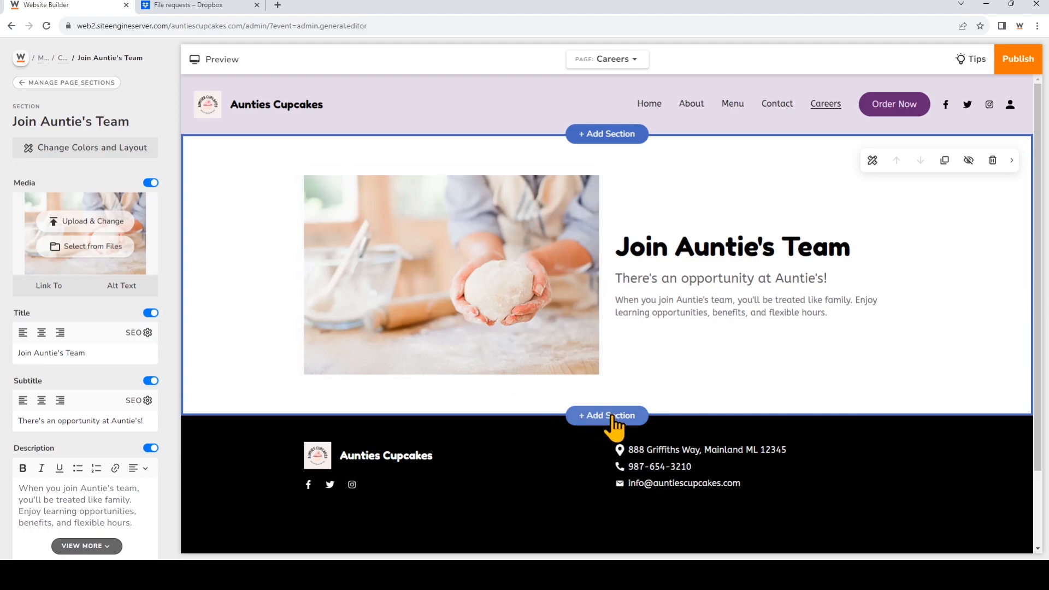
# - Add a bulleted Text section below Join Auntie's Team on the Careers page
pyautogui.click(607, 415)
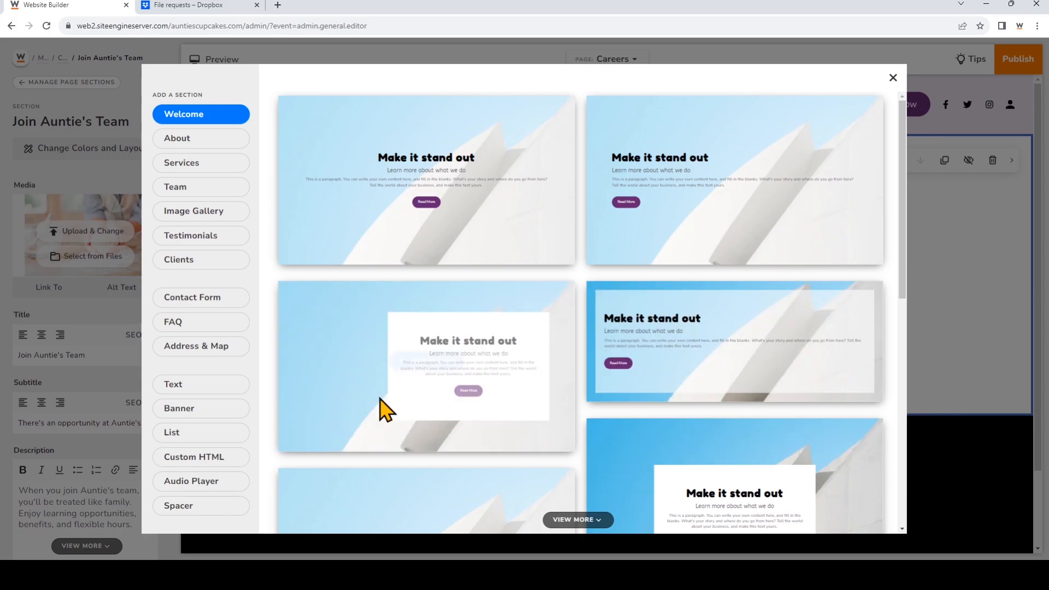
pyautogui.click(201, 385)
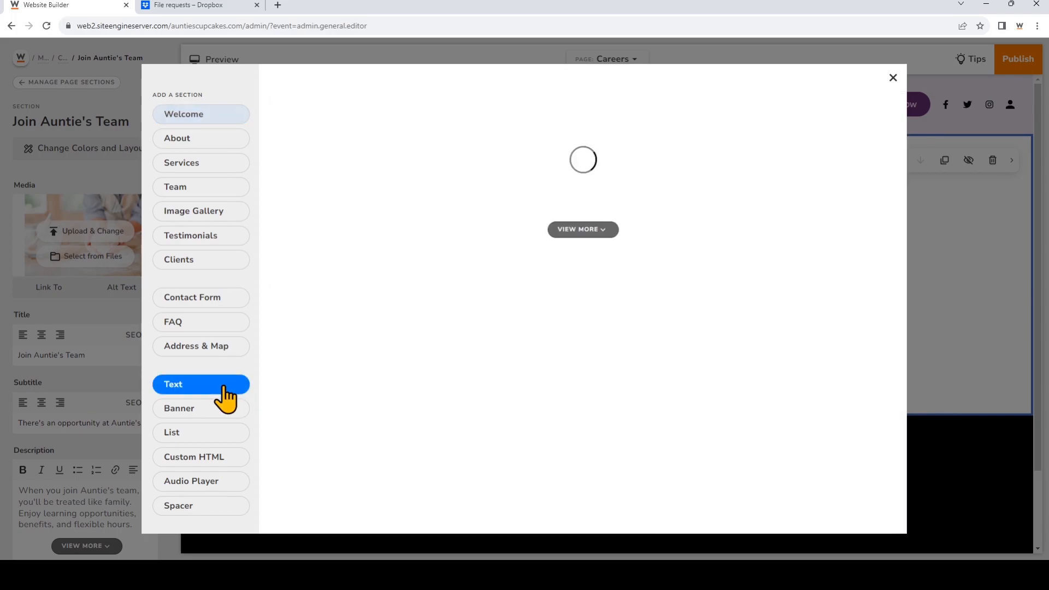
pyautogui.click(201, 384)
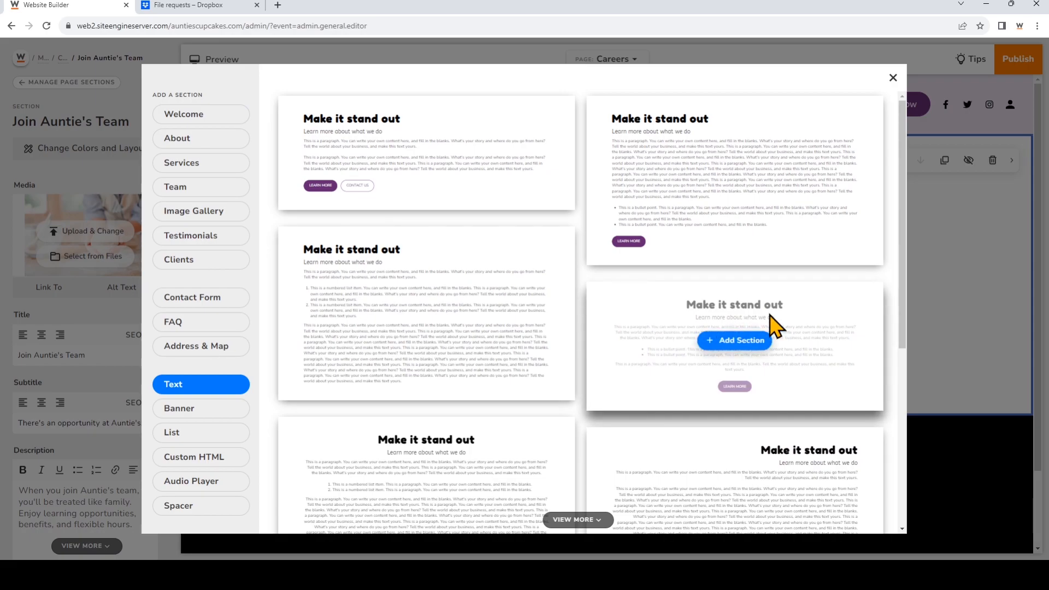
pyautogui.click(734, 341)
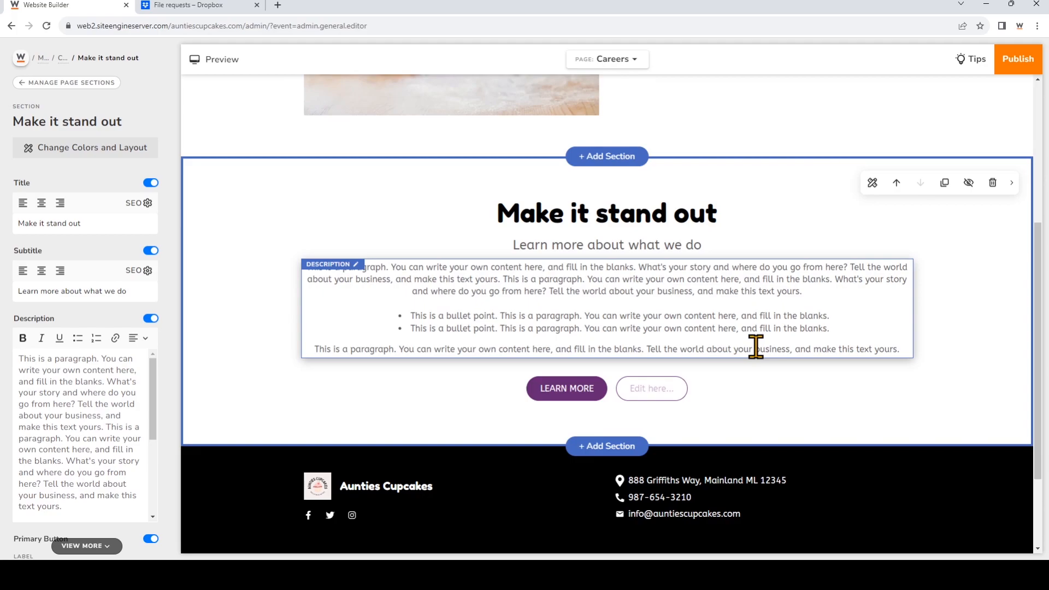
pyautogui.moveTo(736, 348)
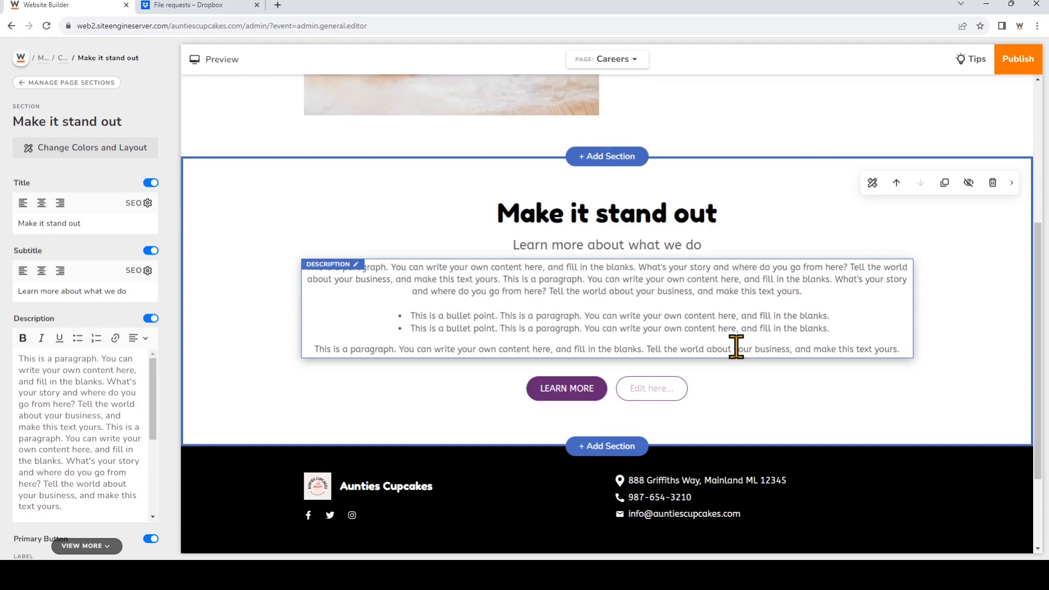
# - Fill the section with 'Come work with us!', the '.pdf format only' bullets and a 'Send Resume' button label
pyautogui.doubleClick(607, 214)
pyautogui.write('Upload Resume')
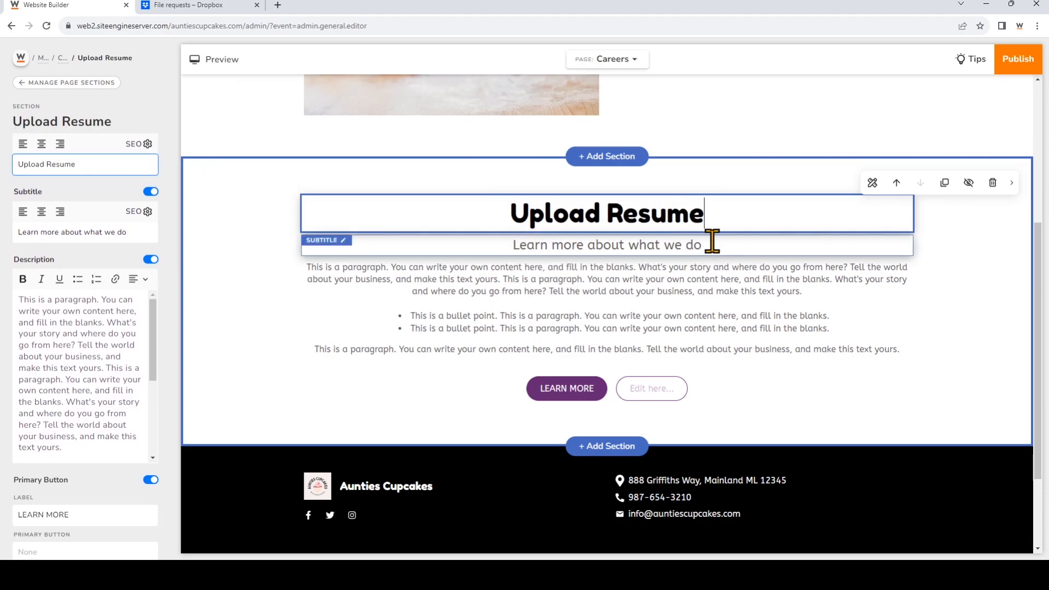
pyautogui.write('Come work with us!')
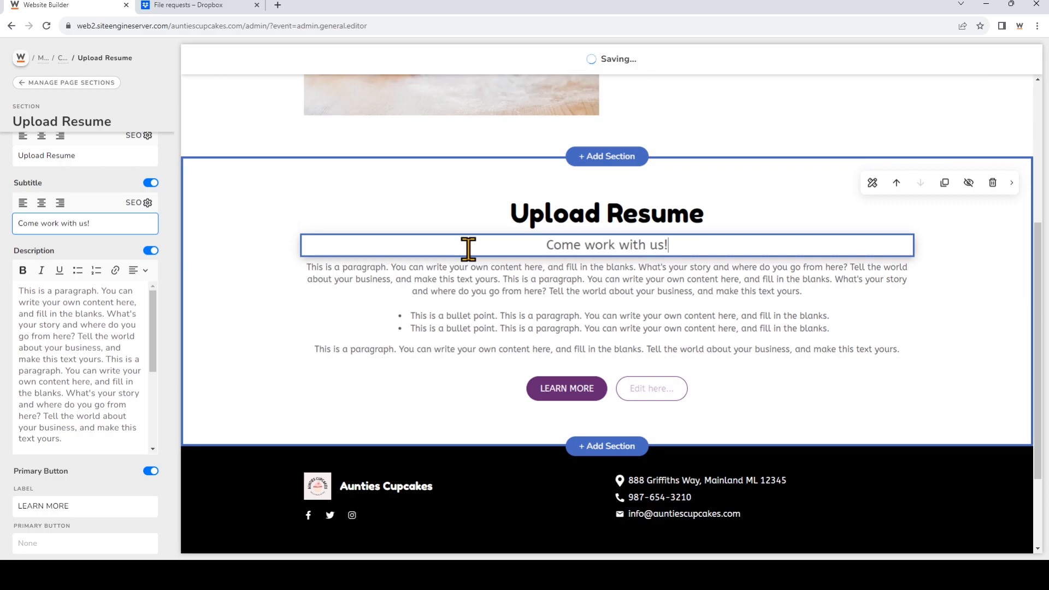
pyautogui.click(579, 271)
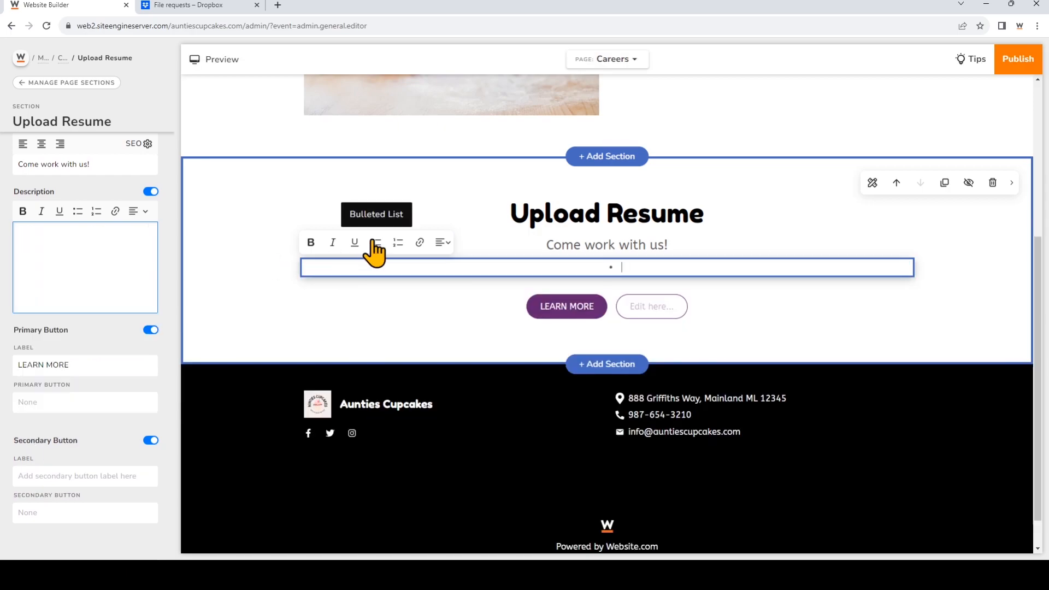
pyautogui.write('We a')
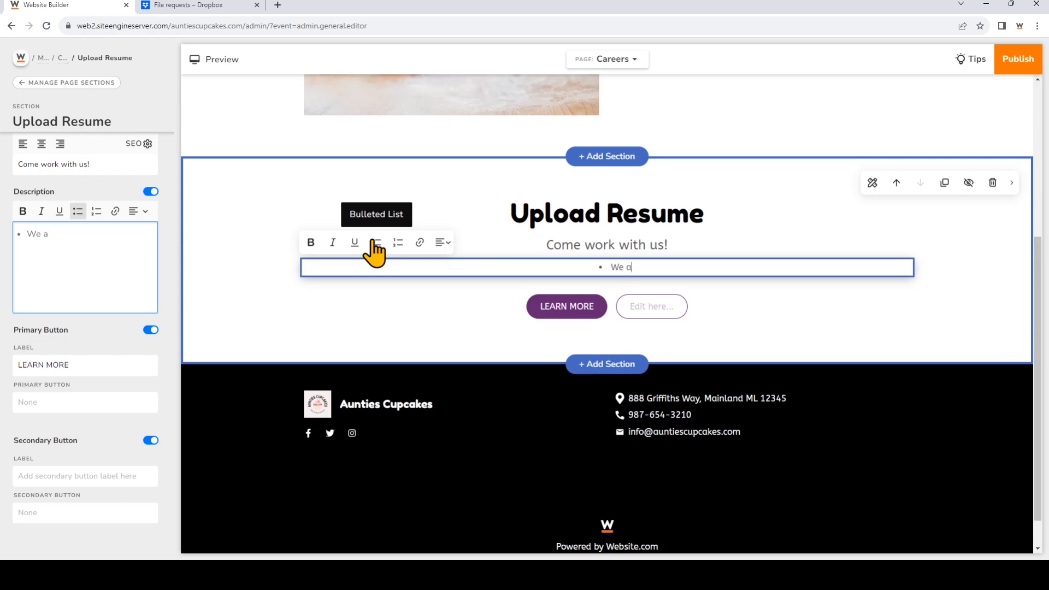
pyautogui.write('ccept .p')
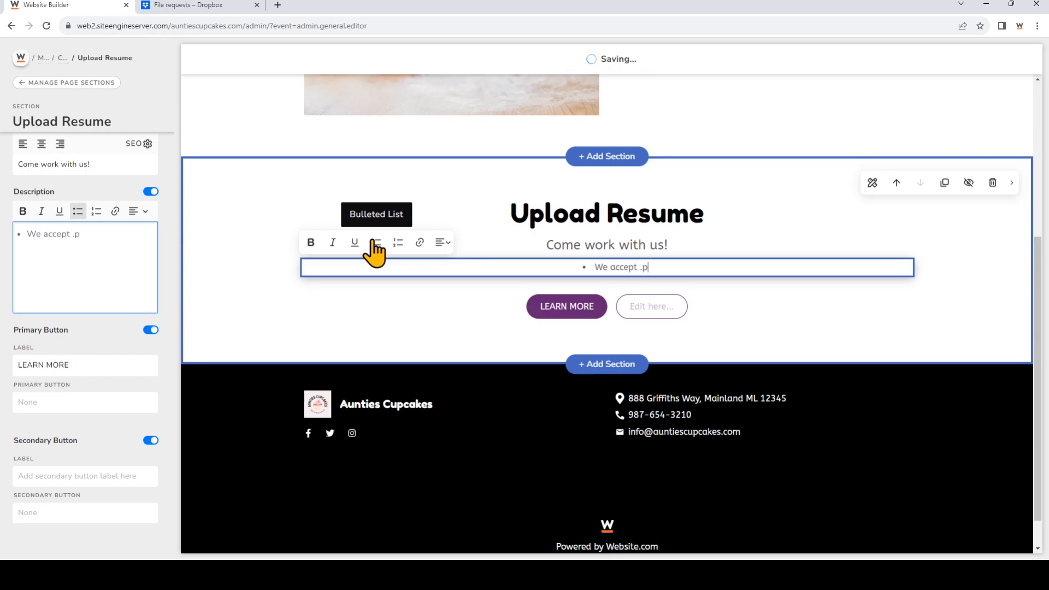
pyautogui.write('df format only')
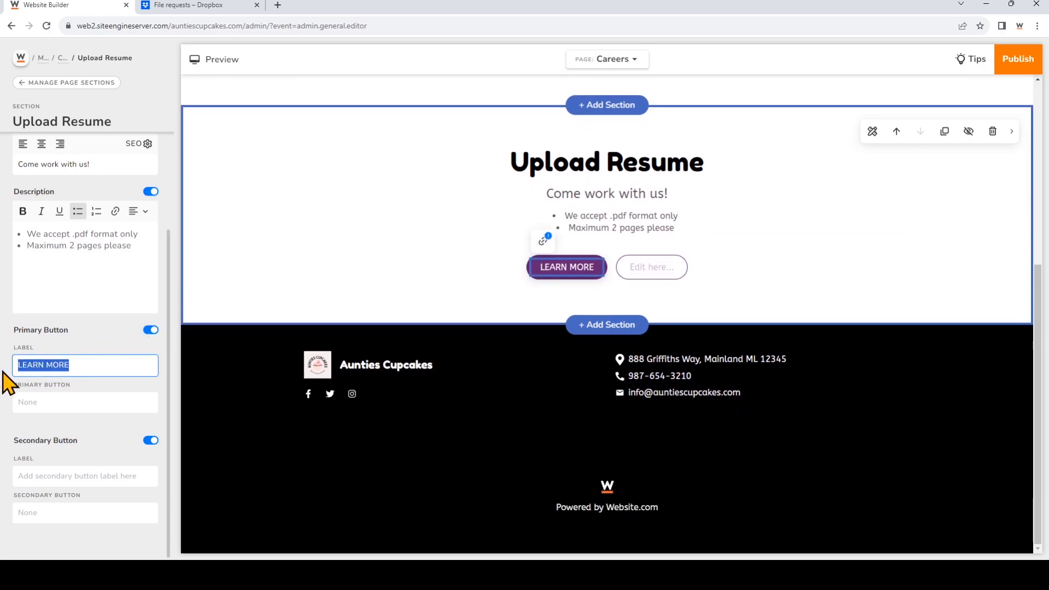
pyautogui.write('Send Resume Now')
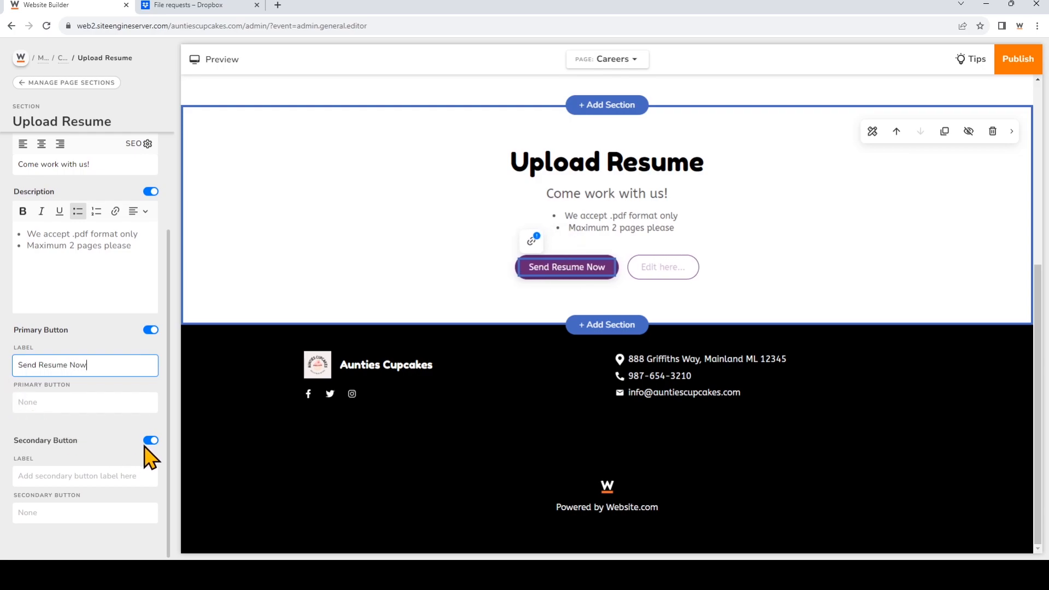
# - Remove the secondary button and start setting the Send Resume Now button's link
pyautogui.click(150, 440)
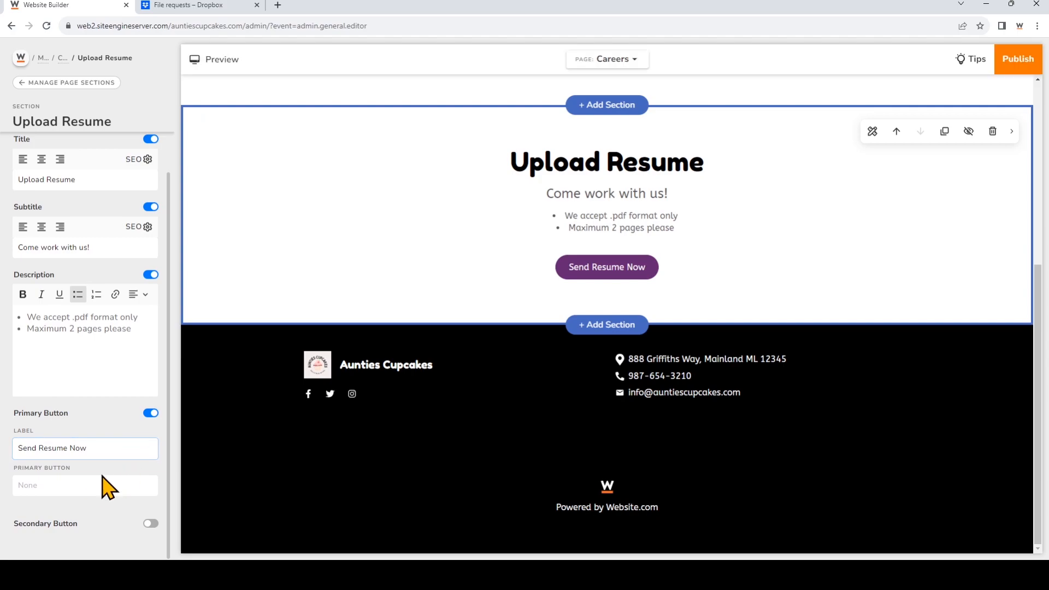
pyautogui.click(76, 485)
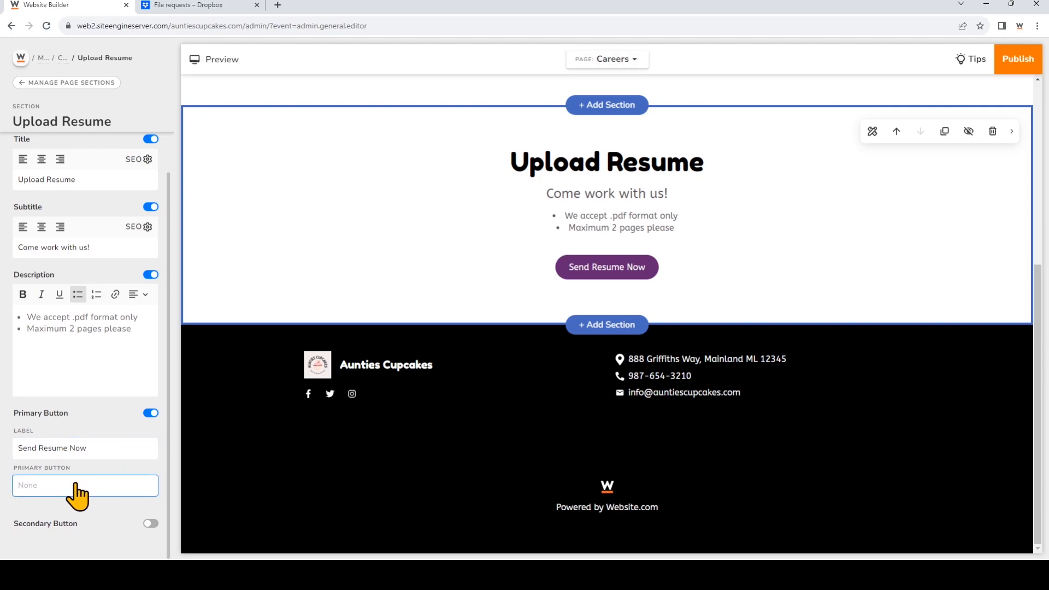
pyautogui.click(85, 484)
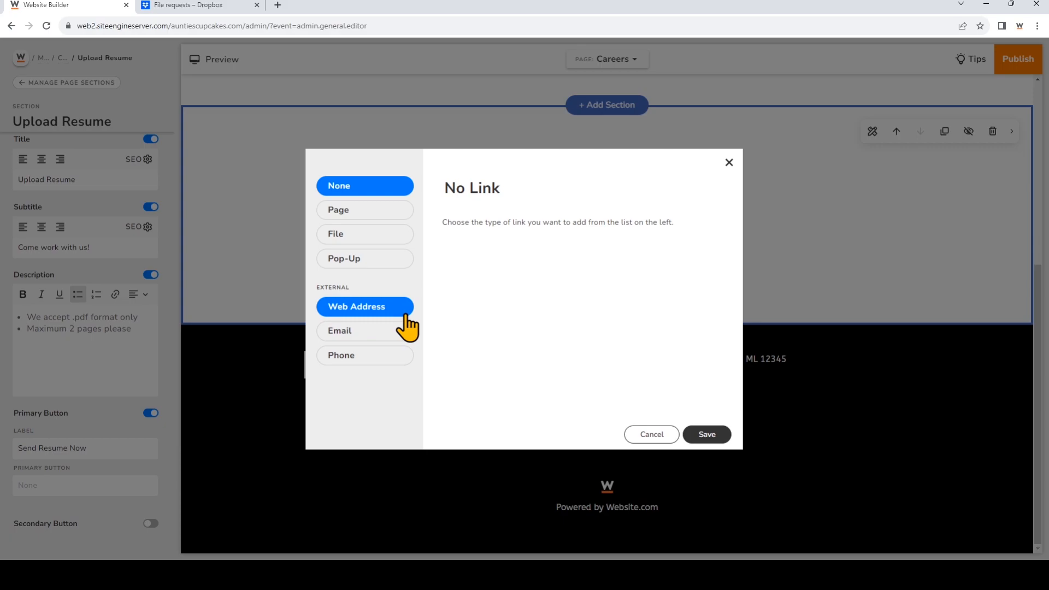
pyautogui.click(365, 306)
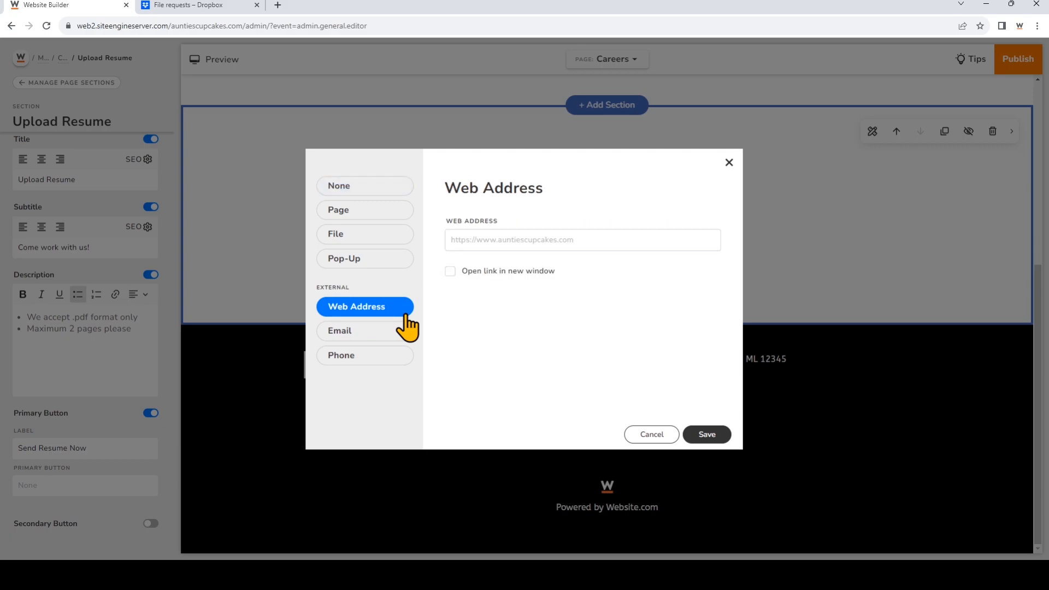
pyautogui.click(582, 239)
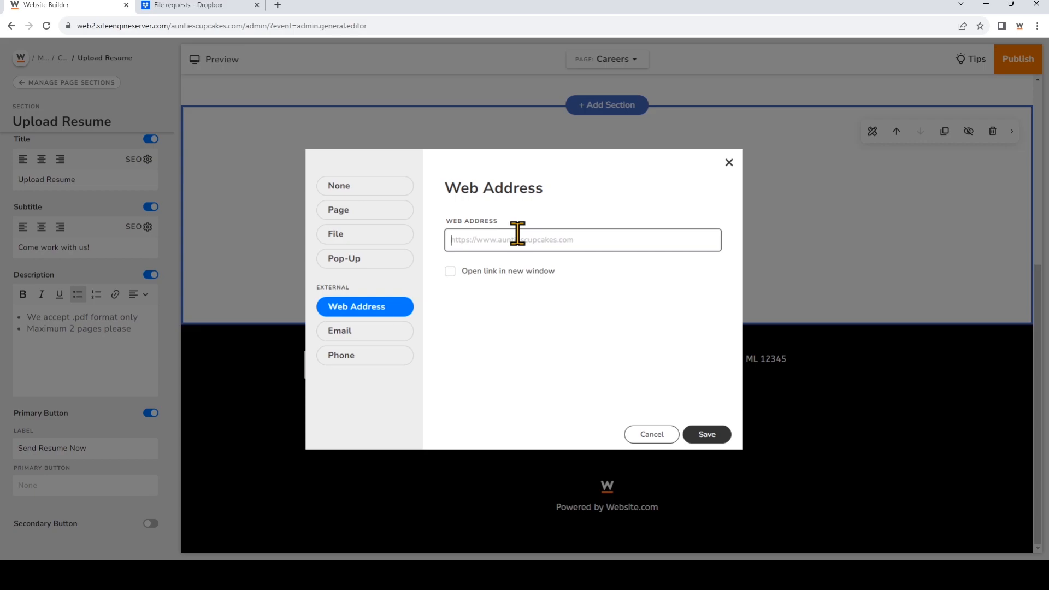
pyautogui.write('https://www.dropbox.com/request/7k3cbQdY482a5awMEiEn')
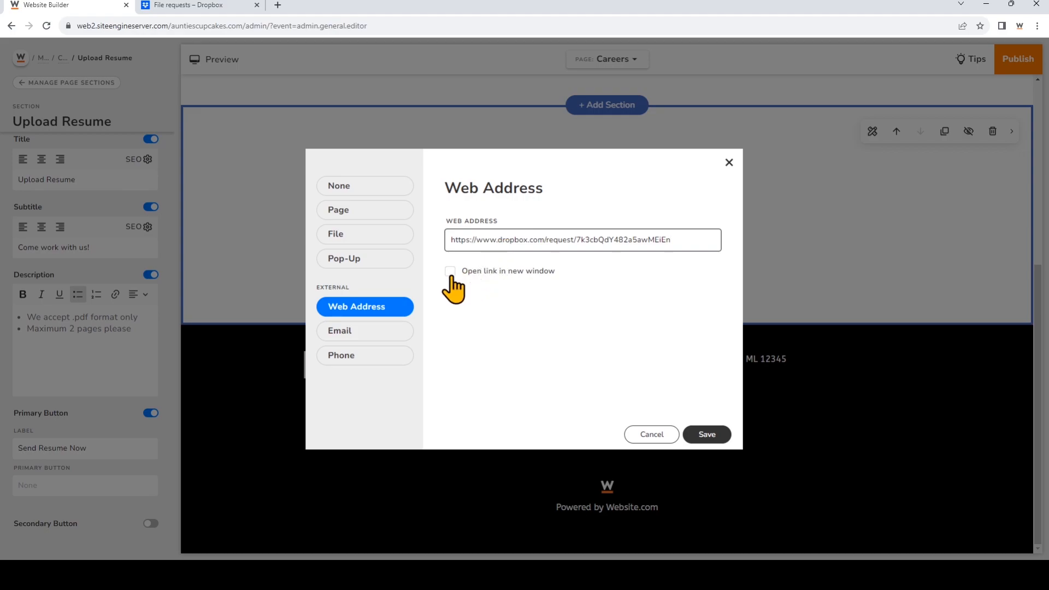
pyautogui.click(450, 270)
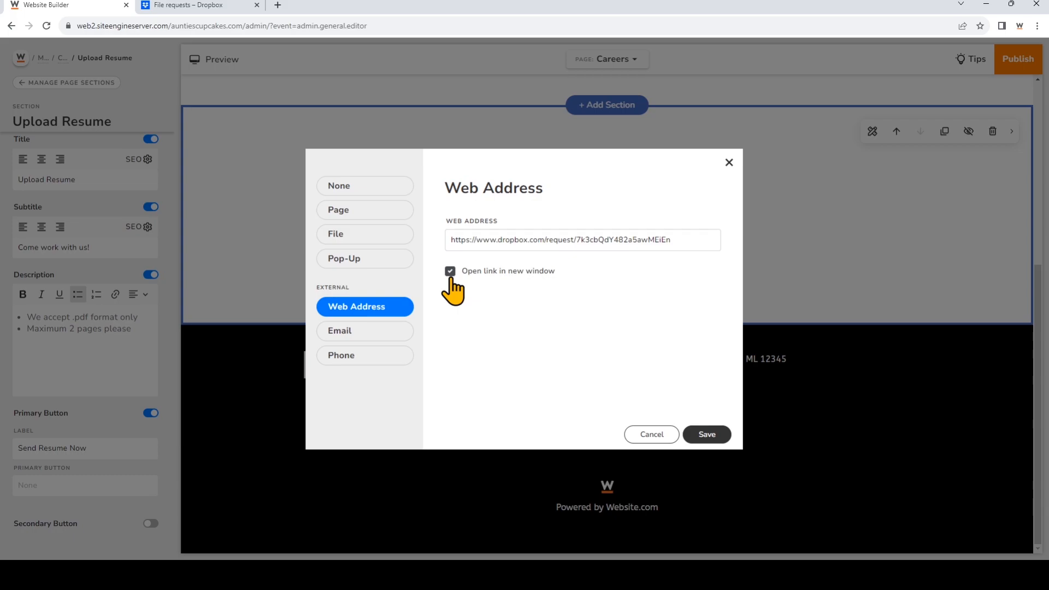
pyautogui.click(706, 434)
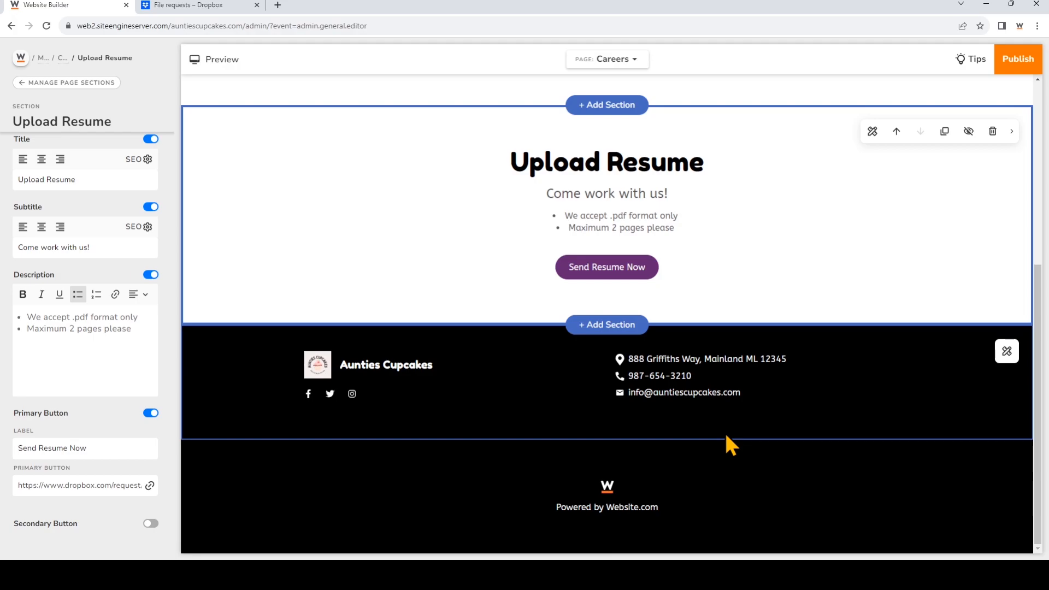
pyautogui.moveTo(991, 79)
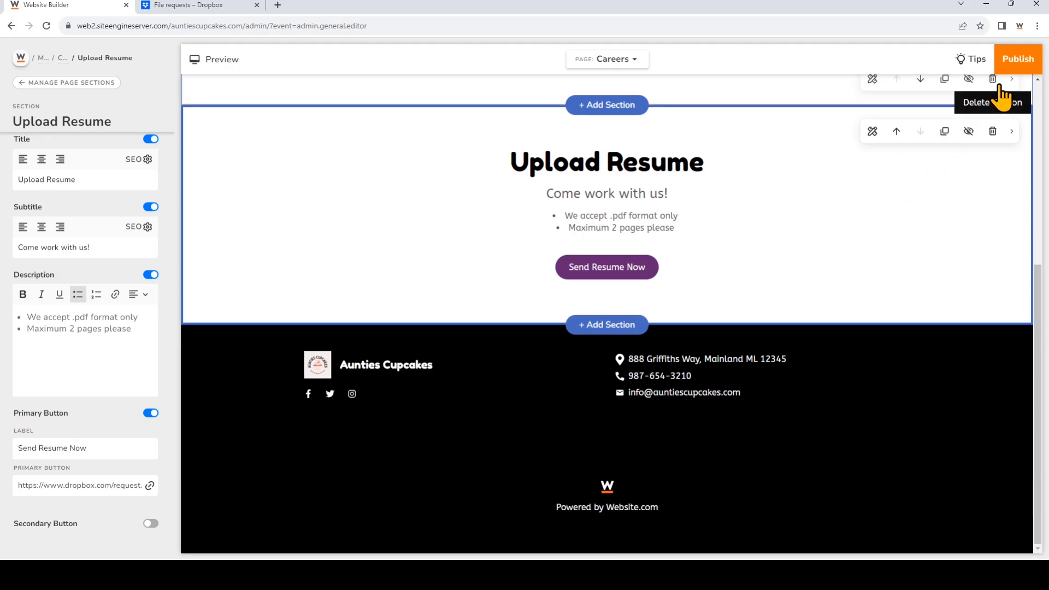
# - Publish the Aunties Cupcakes site and view the live homepage
pyautogui.click(1018, 58)
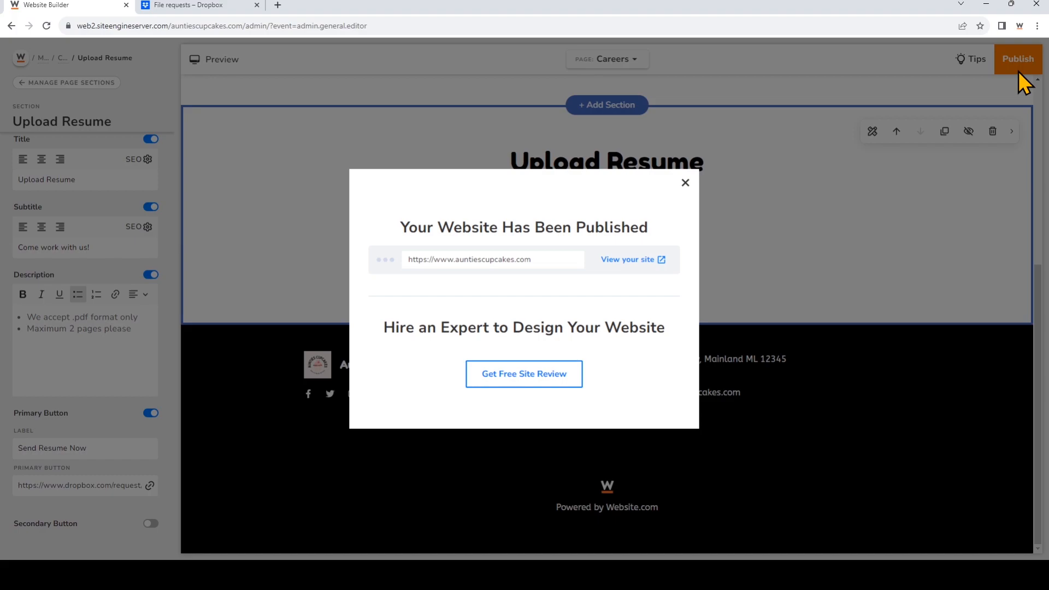
pyautogui.click(627, 258)
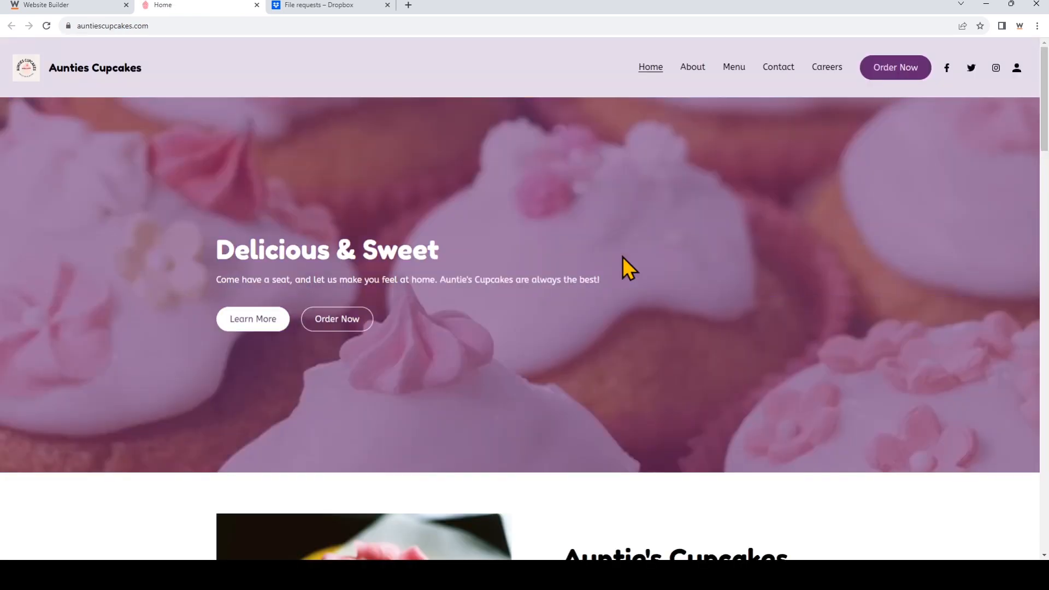
# - On the live Careers page, use Send Resume Now to confirm it opens the Dropbox Upload Resumes request
pyautogui.click(826, 66)
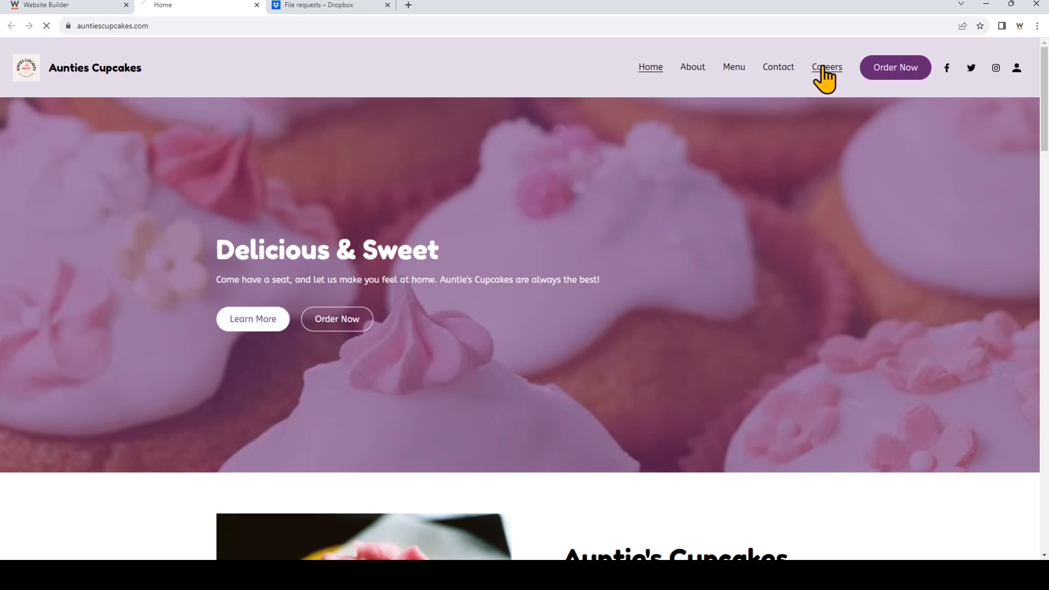
pyautogui.click(826, 67)
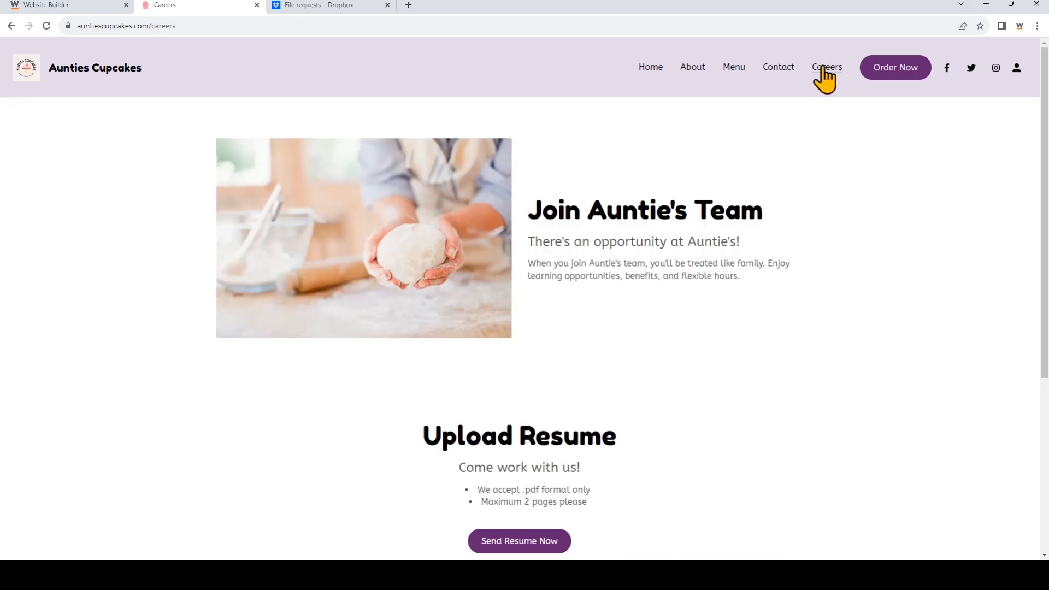
pyautogui.scroll(-3)
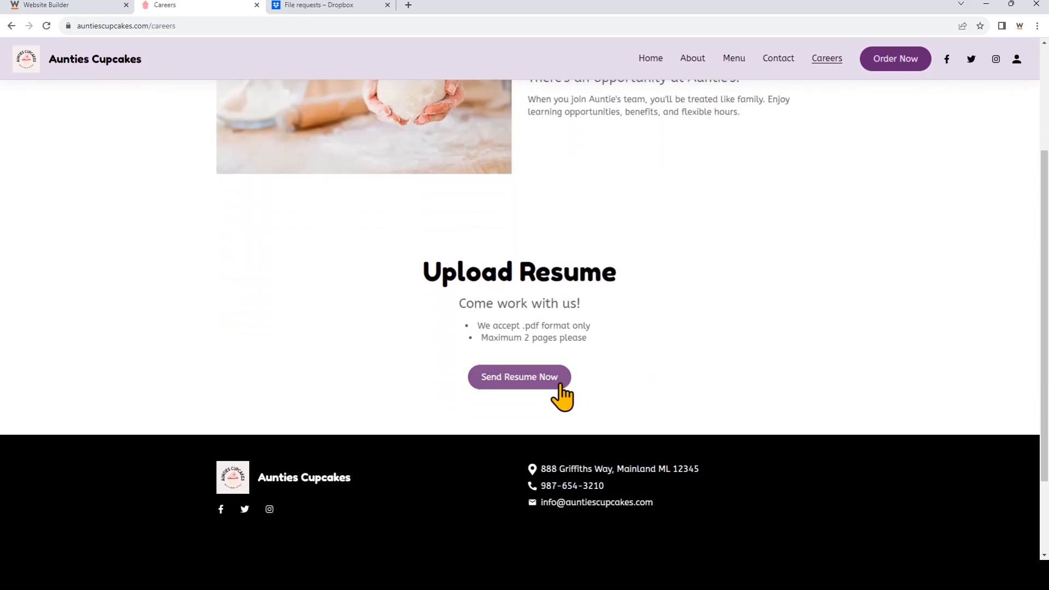
pyautogui.click(519, 377)
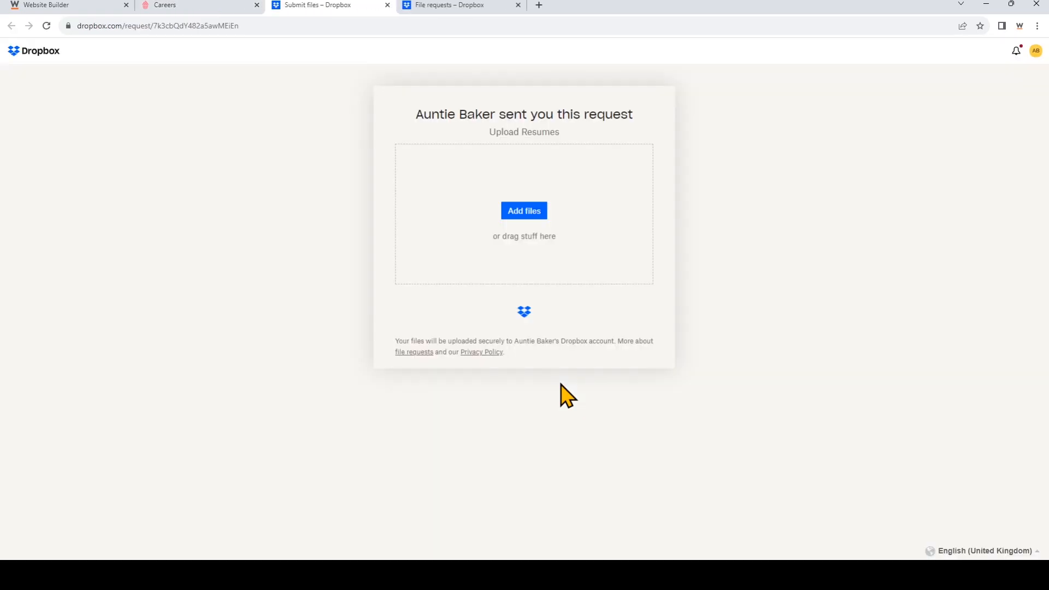